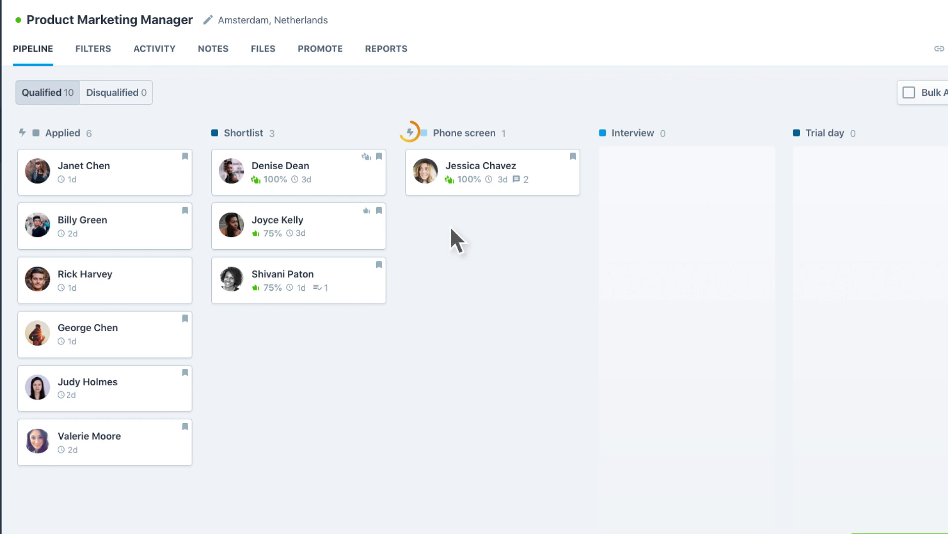
pyautogui.moveTo(411, 132)
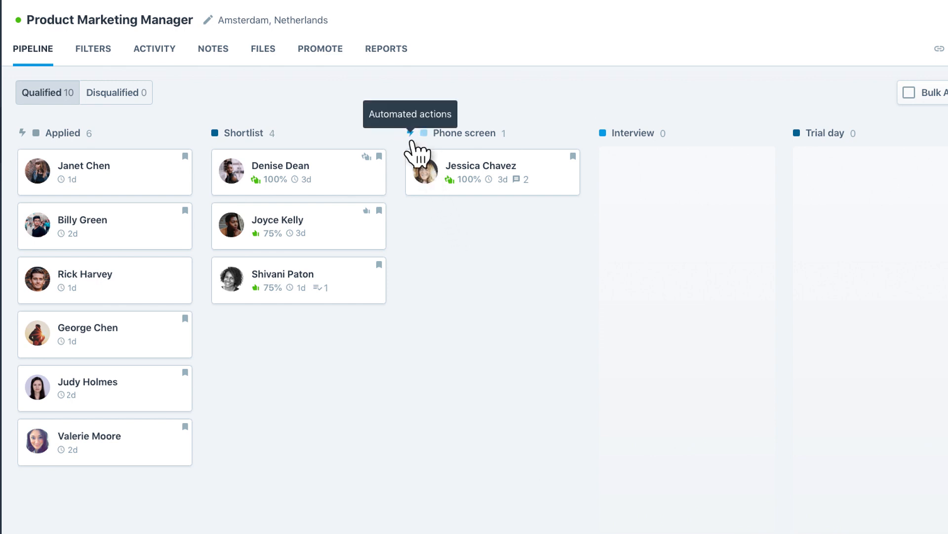
# Check Phone screen's automated actions, then open the Product Marketing Manager hiring workflow editor
pyautogui.click(411, 133)
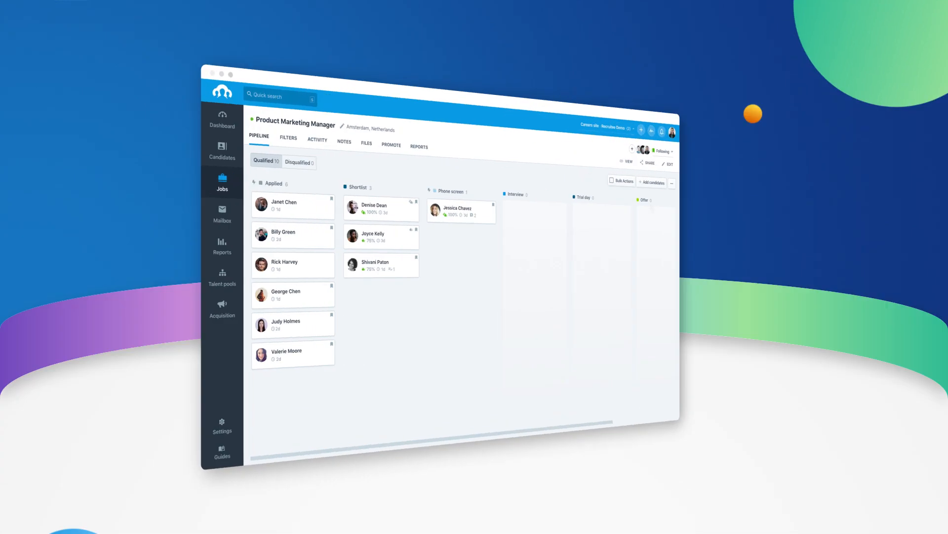
pyautogui.click(858, 140)
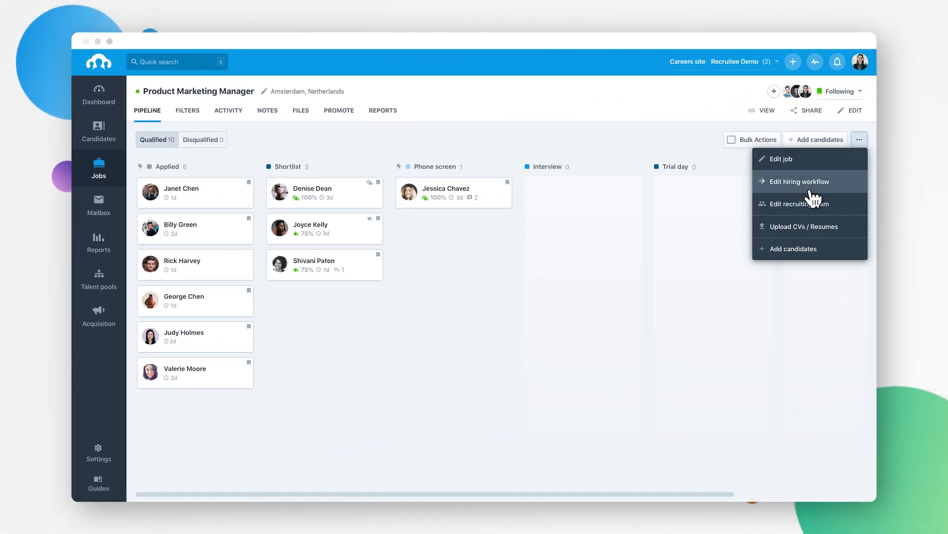
pyautogui.click(799, 180)
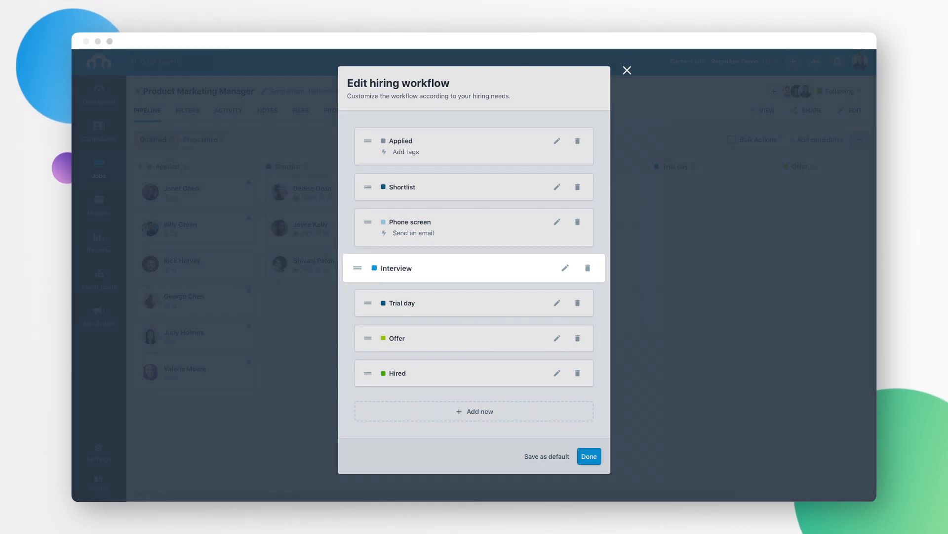
# Add an Interview evaluation request using the Product Marketing Manager form, assigned to two evaluators
pyautogui.click(565, 267)
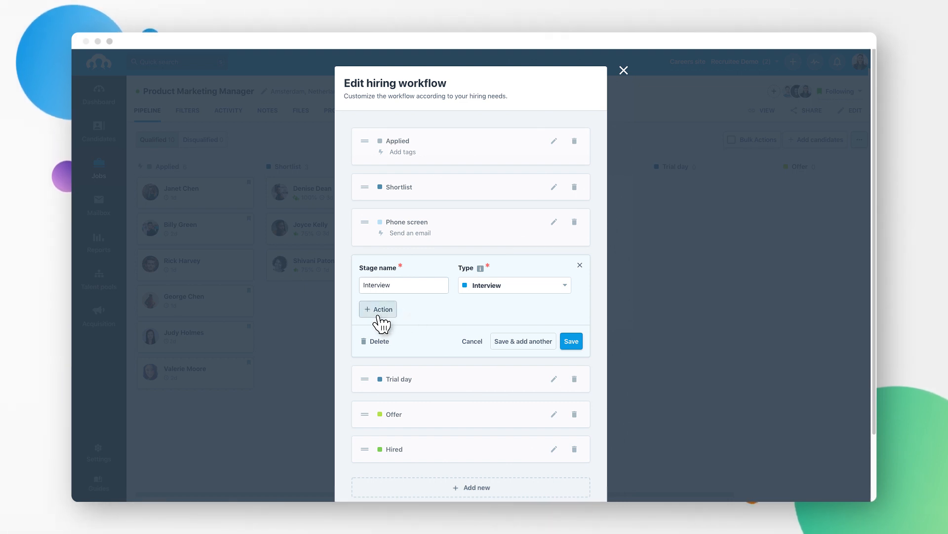
pyautogui.click(378, 308)
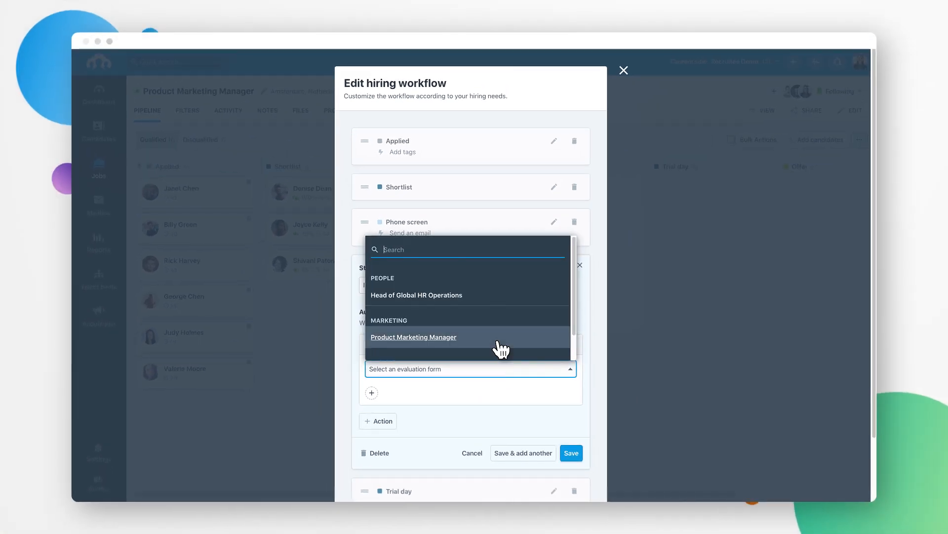
pyautogui.click(413, 337)
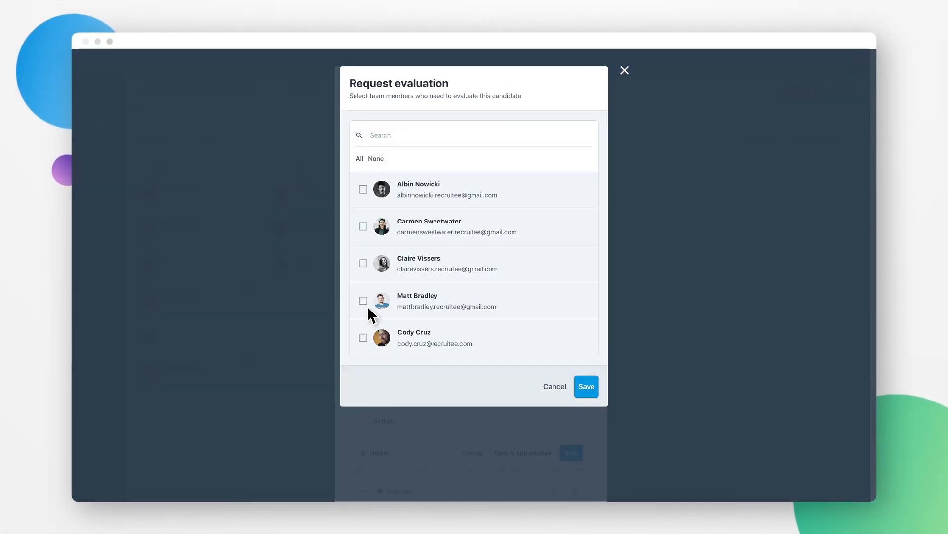
pyautogui.click(363, 300)
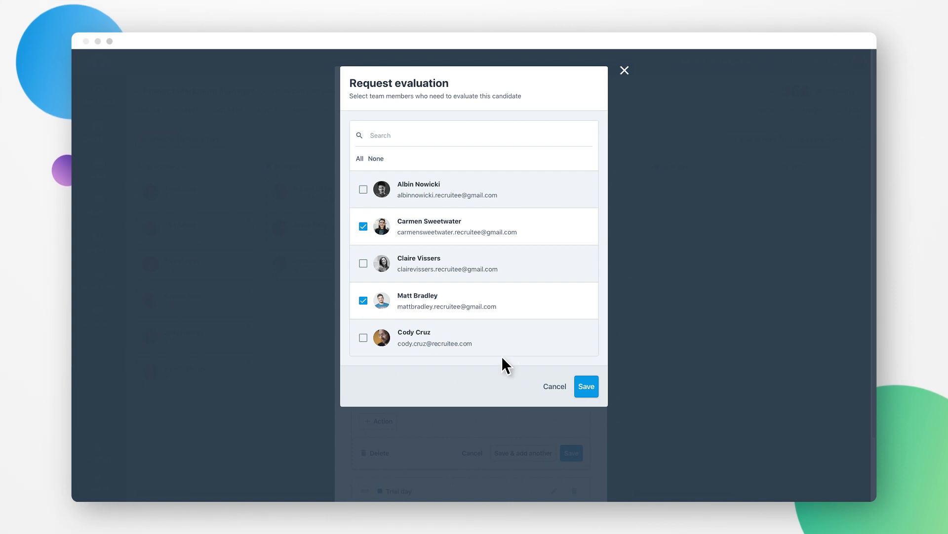
pyautogui.click(585, 386)
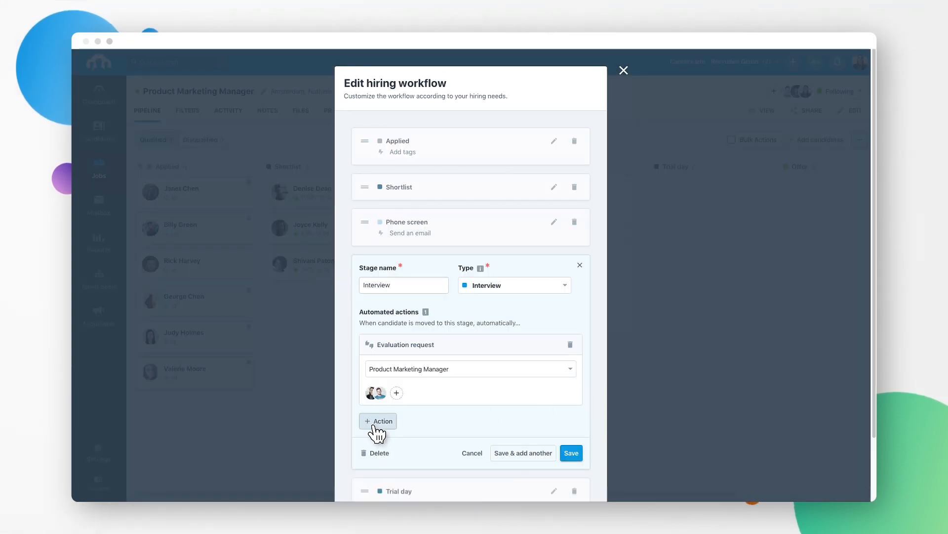
# Add a templated follow-up email action inviting candidates to schedule, and save the Interview stage
pyautogui.click(378, 421)
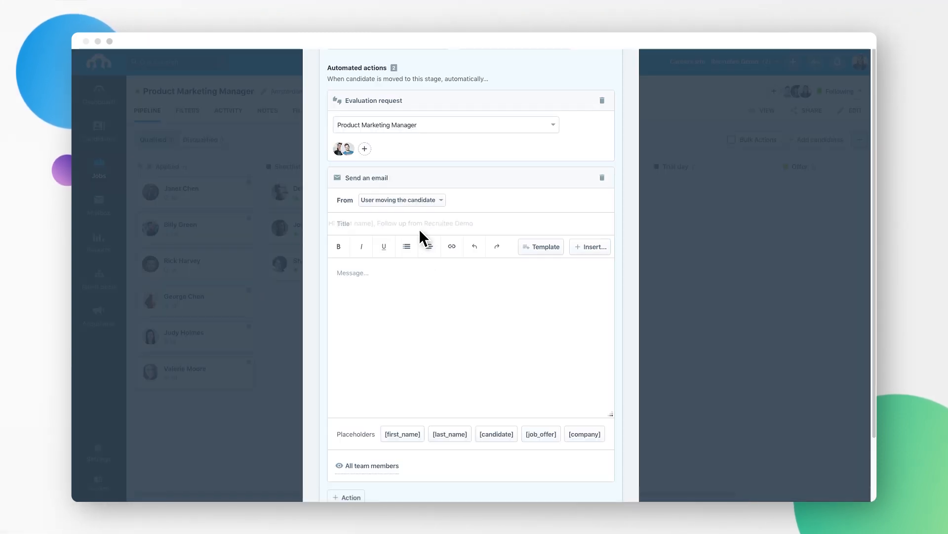
pyautogui.click(541, 246)
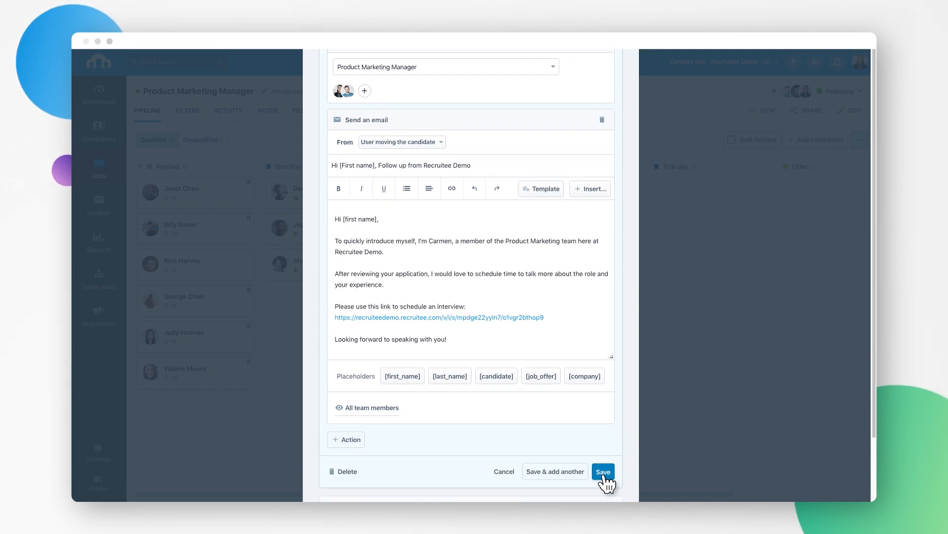
pyautogui.click(603, 471)
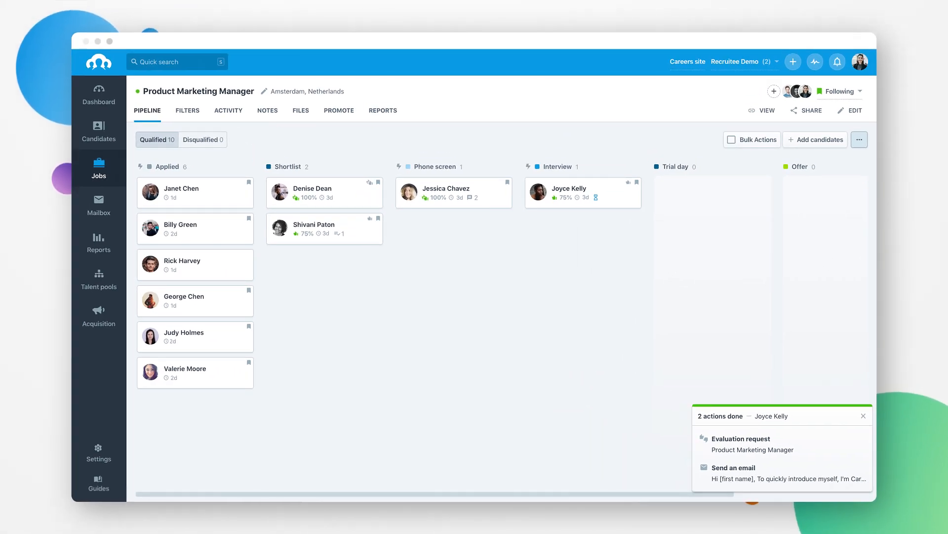
pyautogui.scroll(-3)
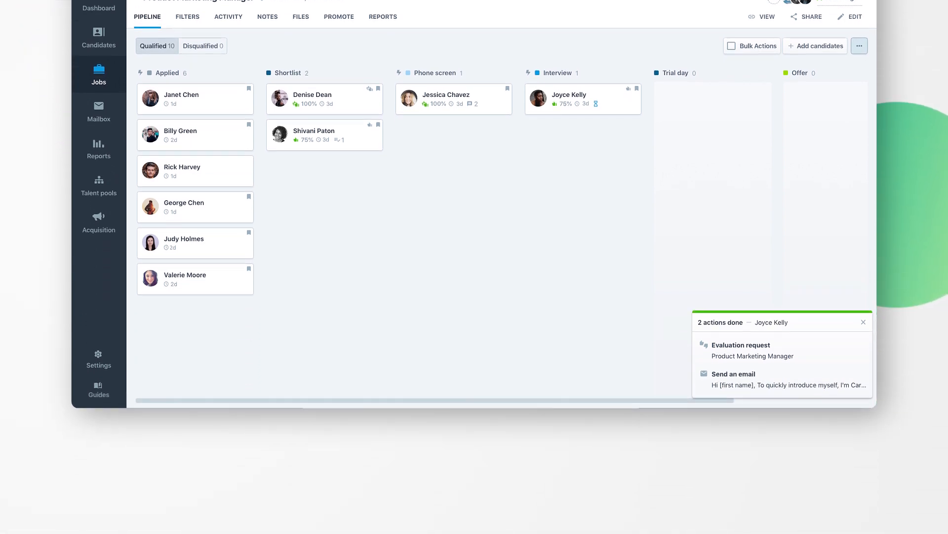